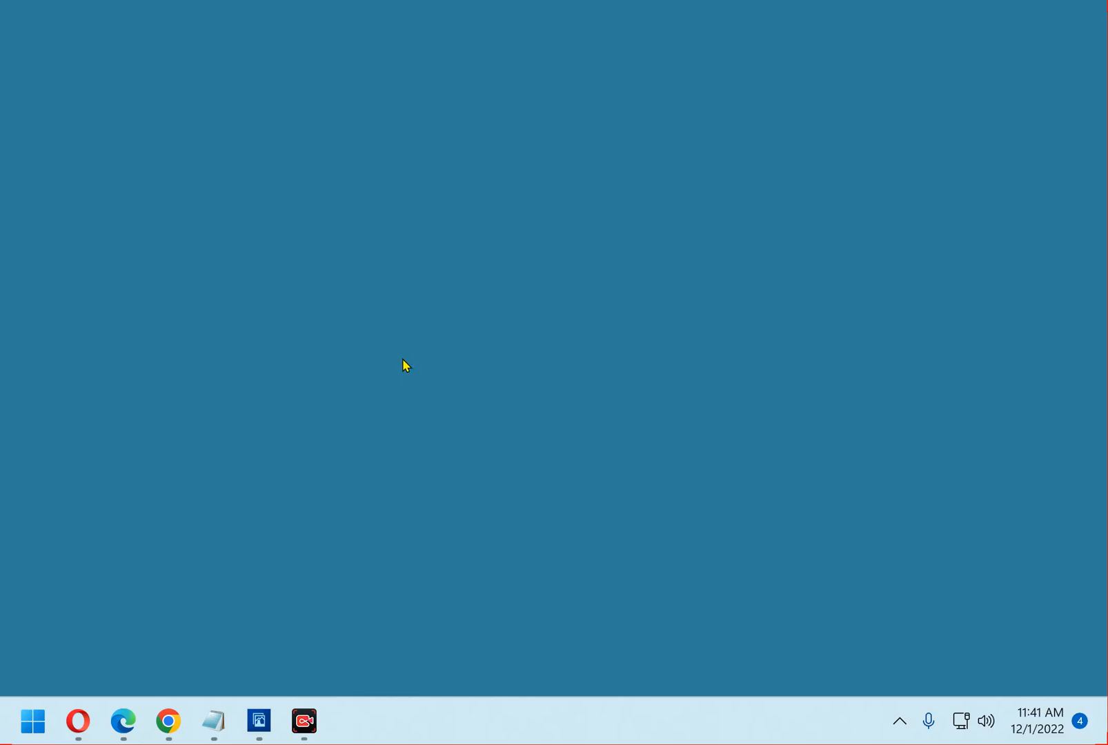
- Launch the Settings app from the Start menu, landing on the System page
{"action": "left_click", "coordinate": [349, 722]}
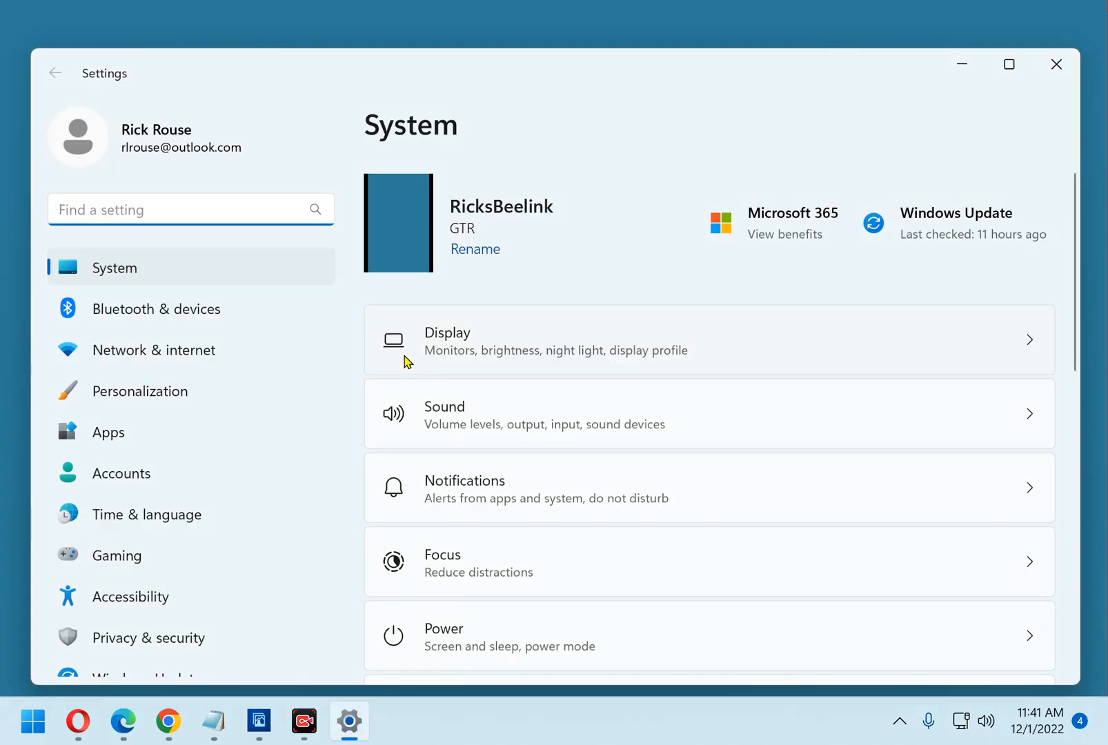
{"action": "mouse_move", "coordinate": [149, 638]}
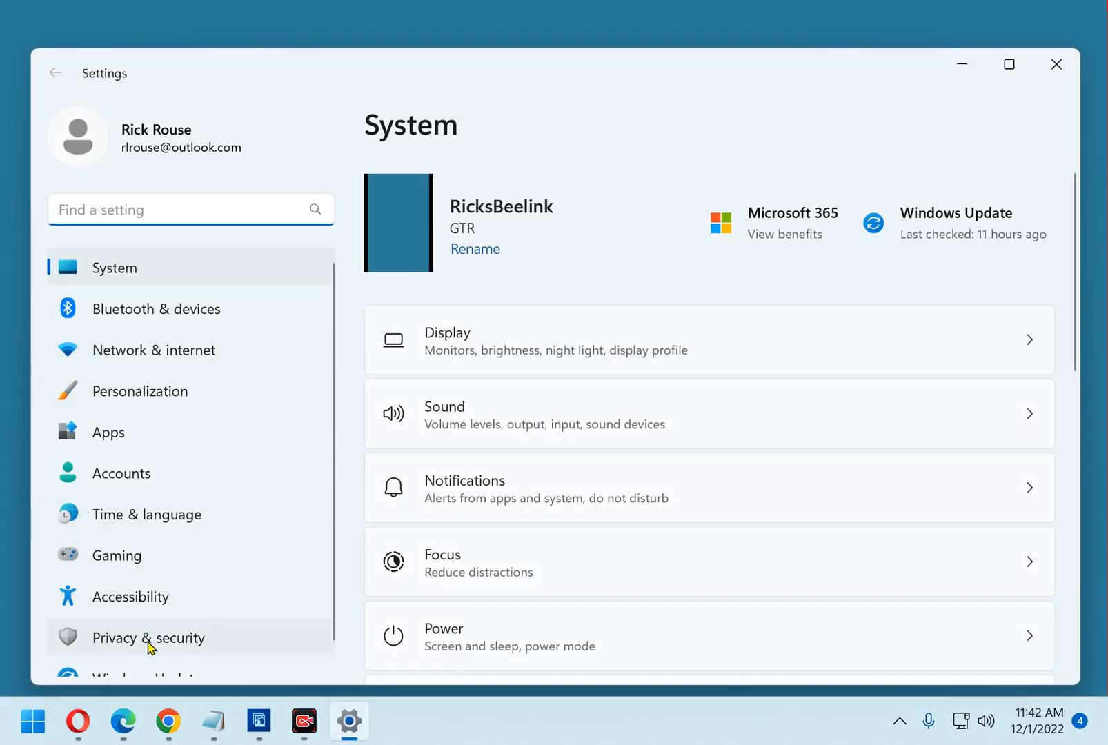
- Navigate to Privacy & security and into the Windows Security settings page
{"action": "left_click", "coordinate": [149, 637]}
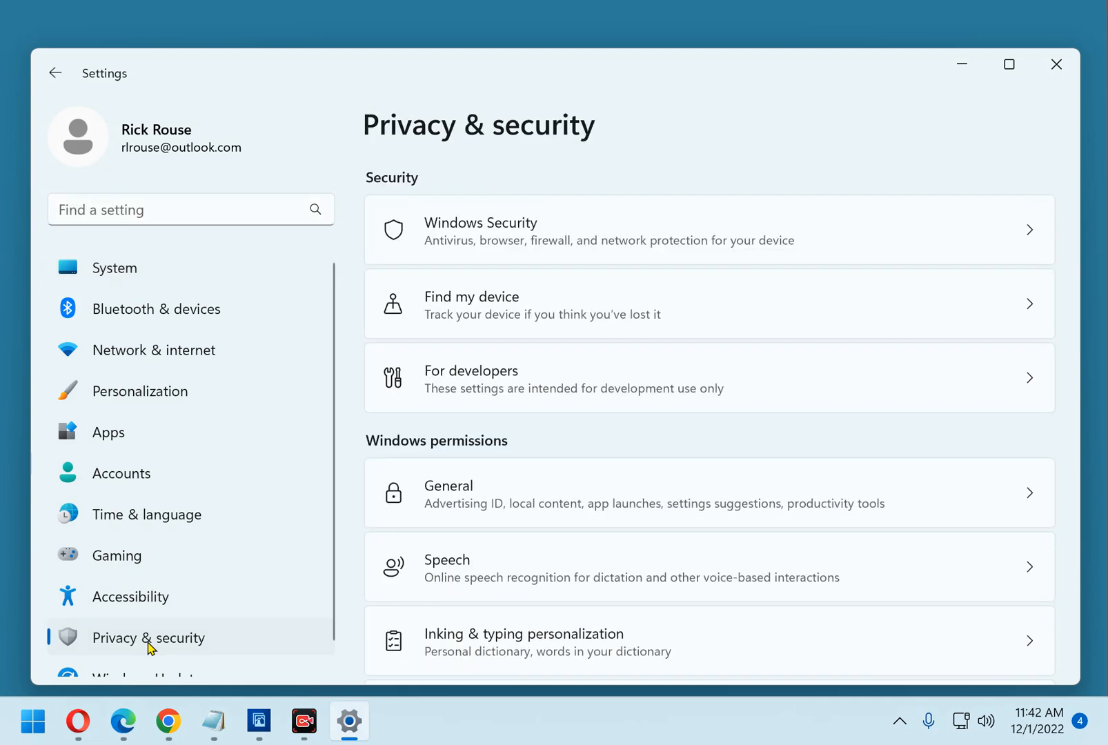
{"action": "mouse_move", "coordinate": [592, 375]}
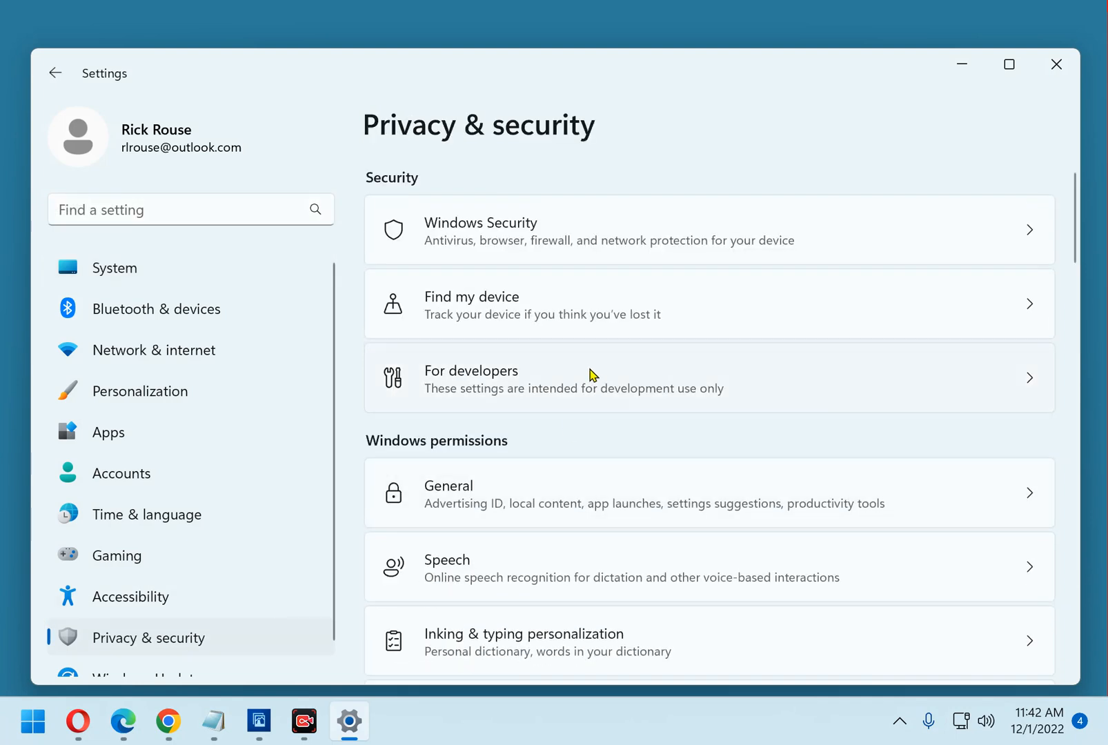
{"action": "left_click", "coordinate": [609, 231]}
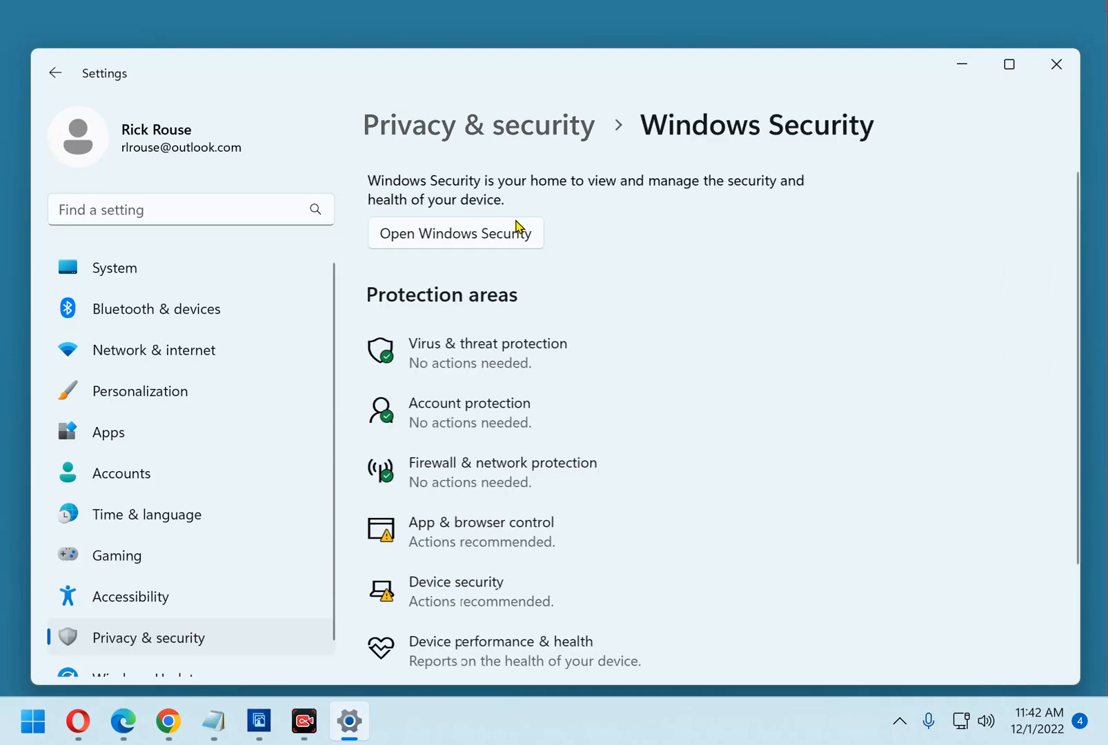
{"action": "mouse_move", "coordinate": [558, 387]}
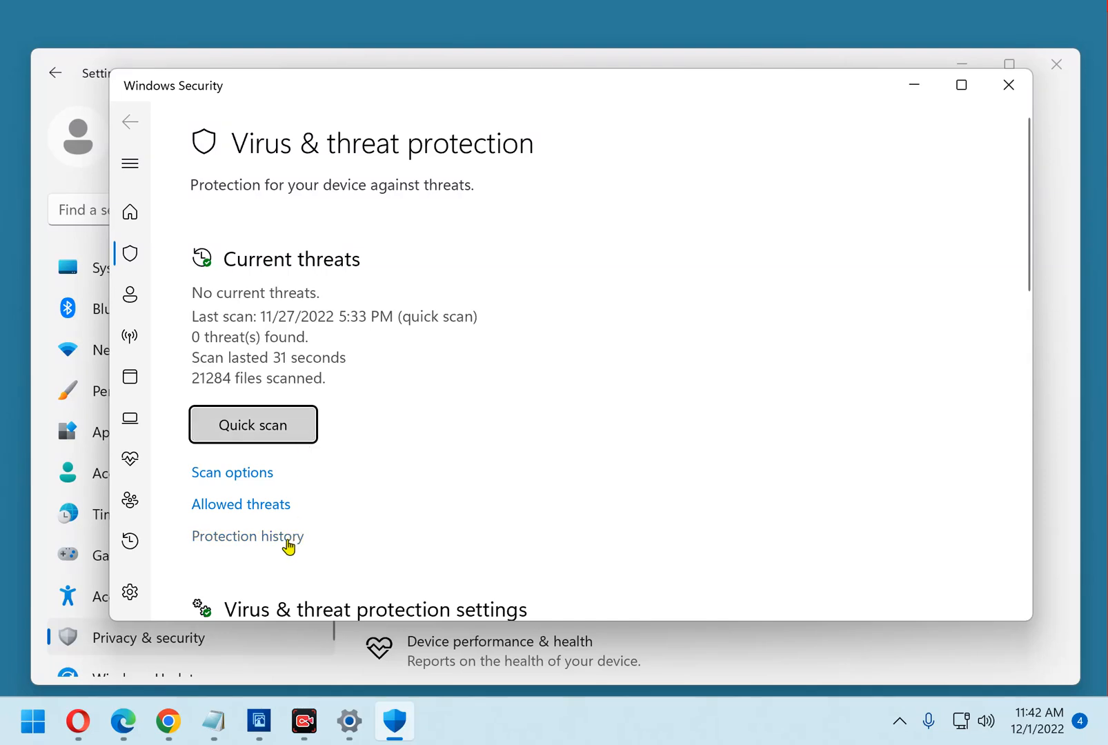
- Show the Protection history list of recent items in Windows Security
{"action": "left_click", "coordinate": [247, 535]}
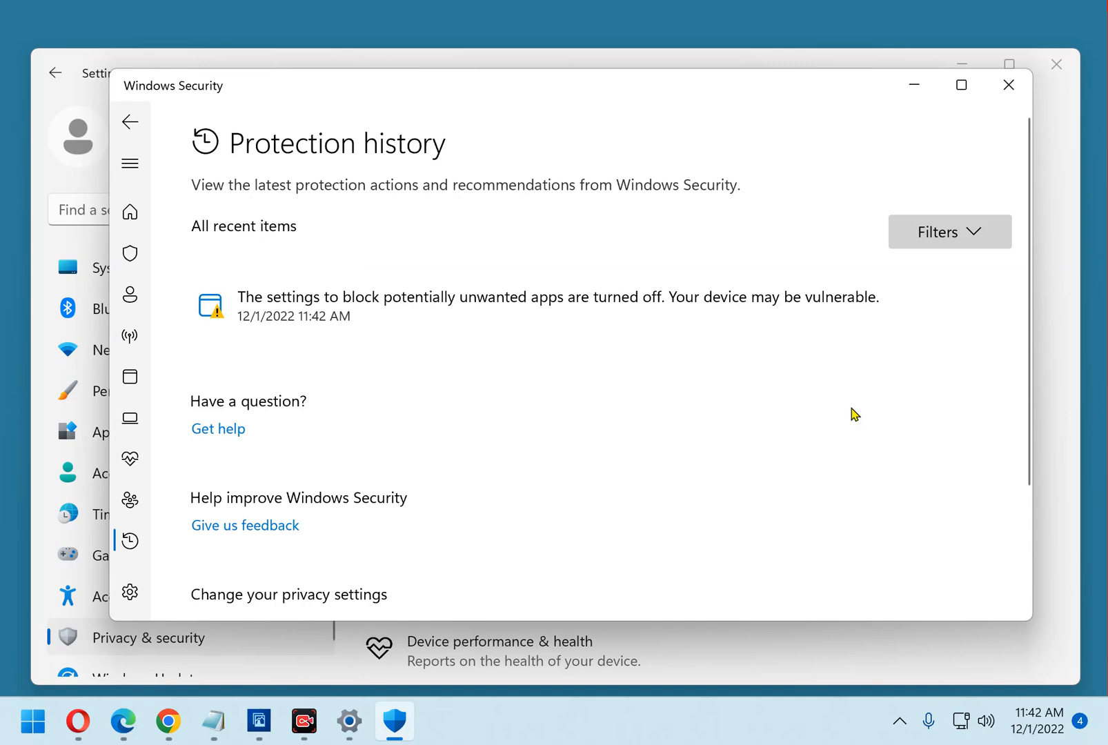
{"action": "mouse_move", "coordinate": [978, 178]}
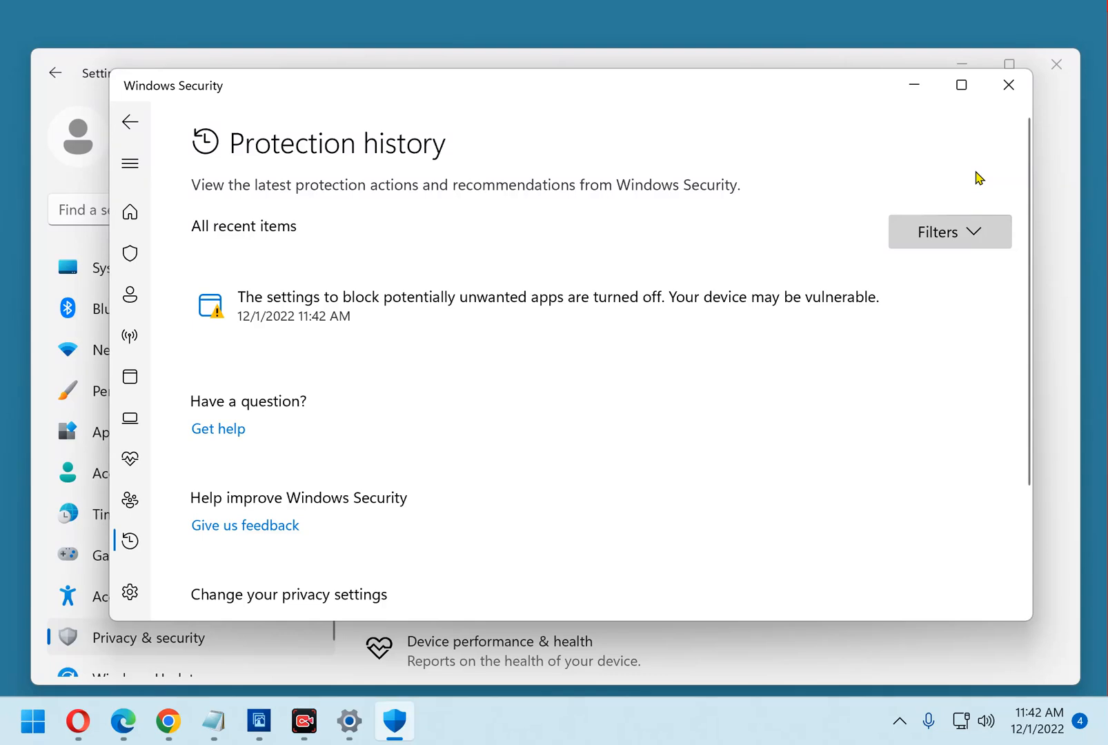
{"action": "mouse_move", "coordinate": [968, 227]}
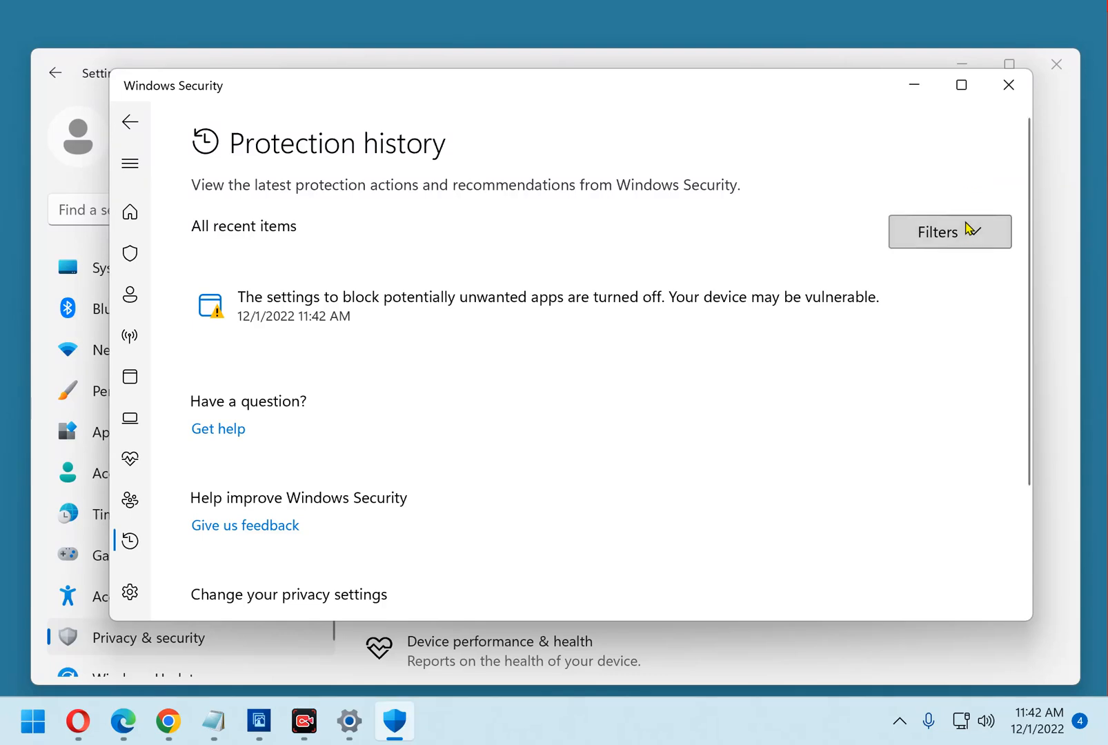
- Filter Protection history to Quarantined Items, which reports no recent actions
{"action": "left_click", "coordinate": [949, 232]}
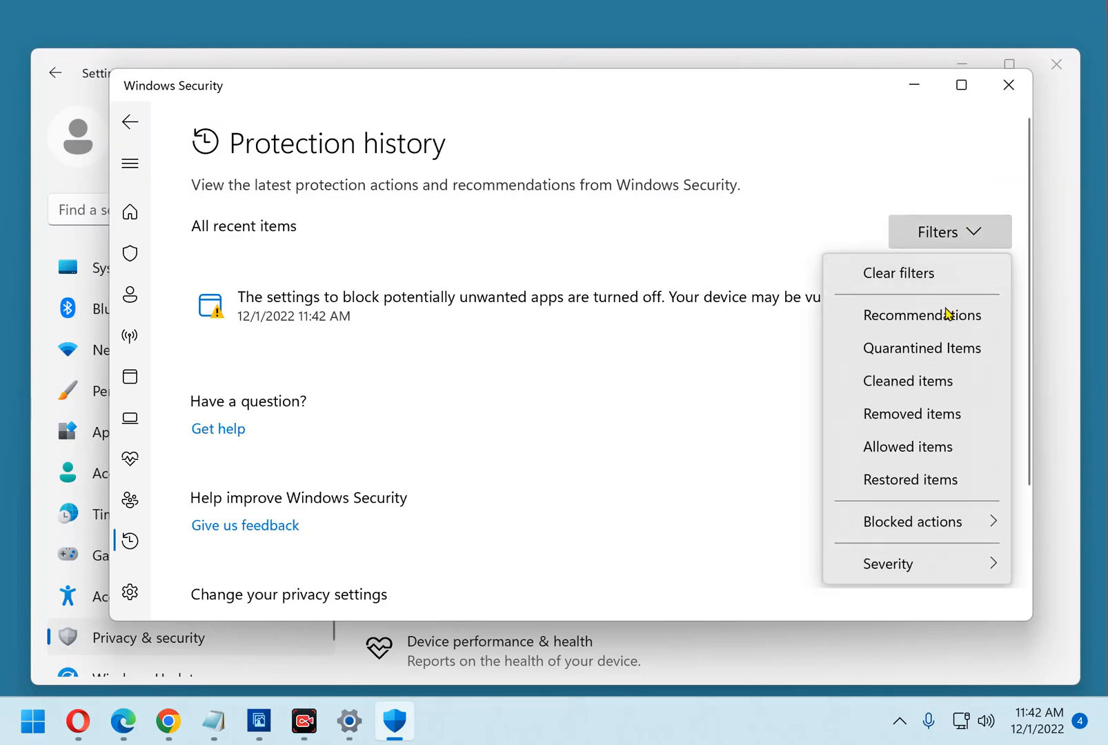
{"action": "left_click", "coordinate": [921, 348]}
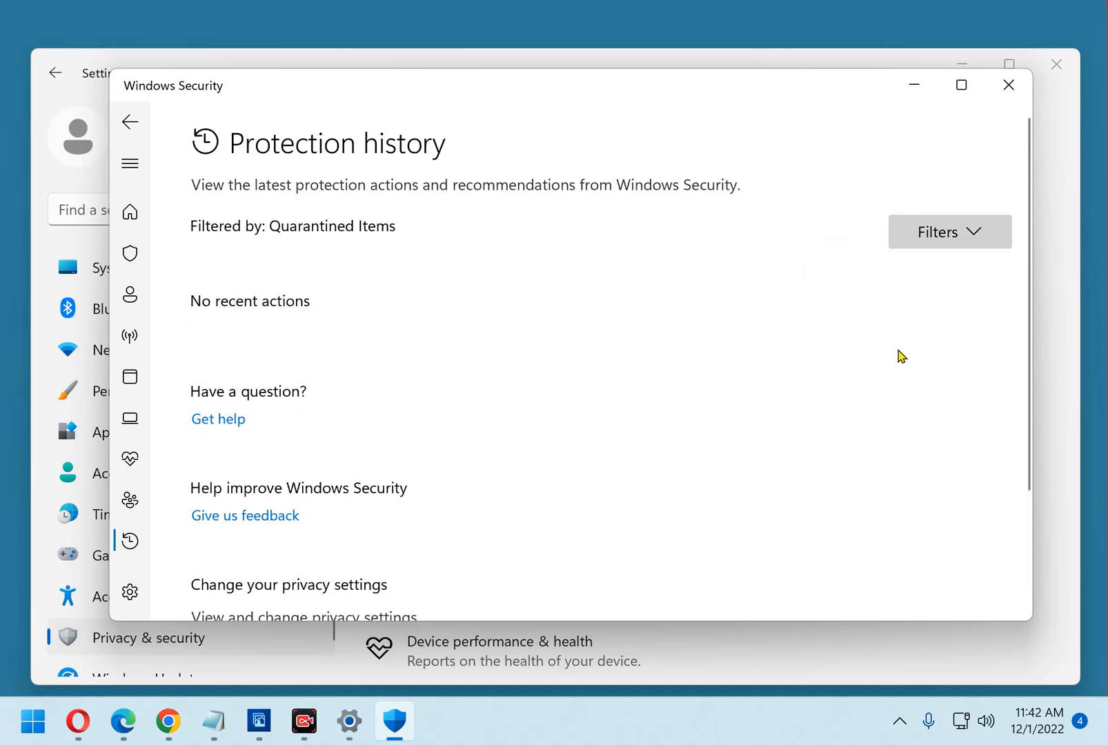
{"action": "mouse_move", "coordinate": [636, 96]}
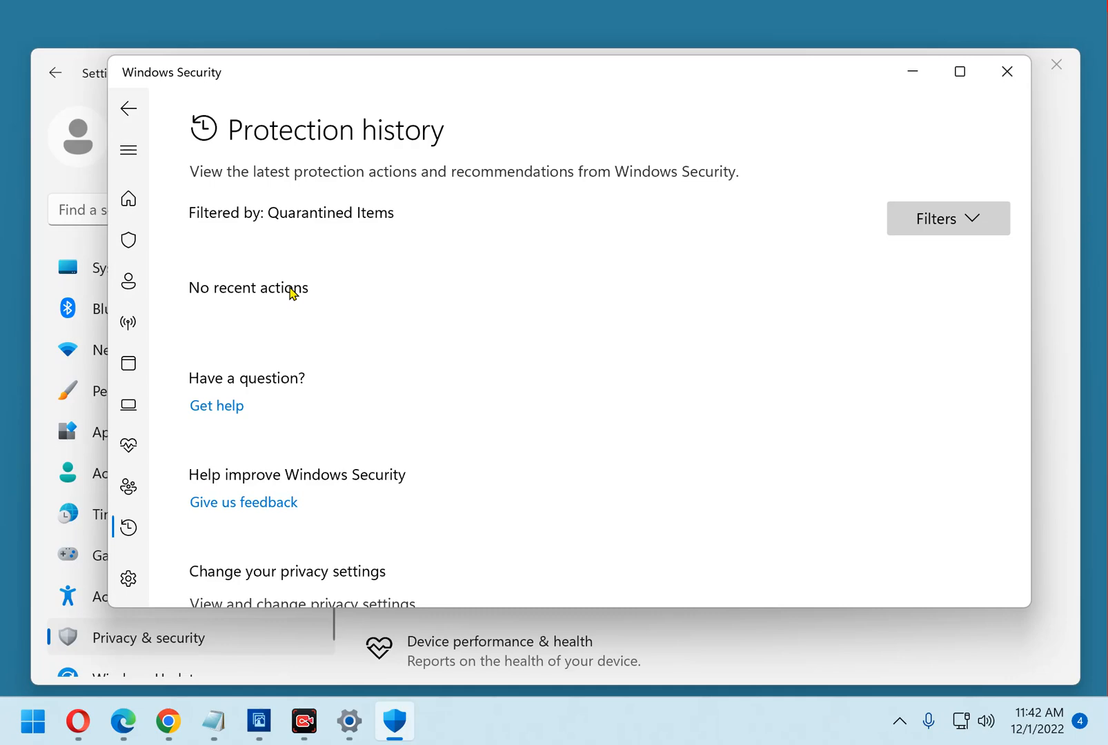
{"action": "mouse_move", "coordinate": [1006, 71]}
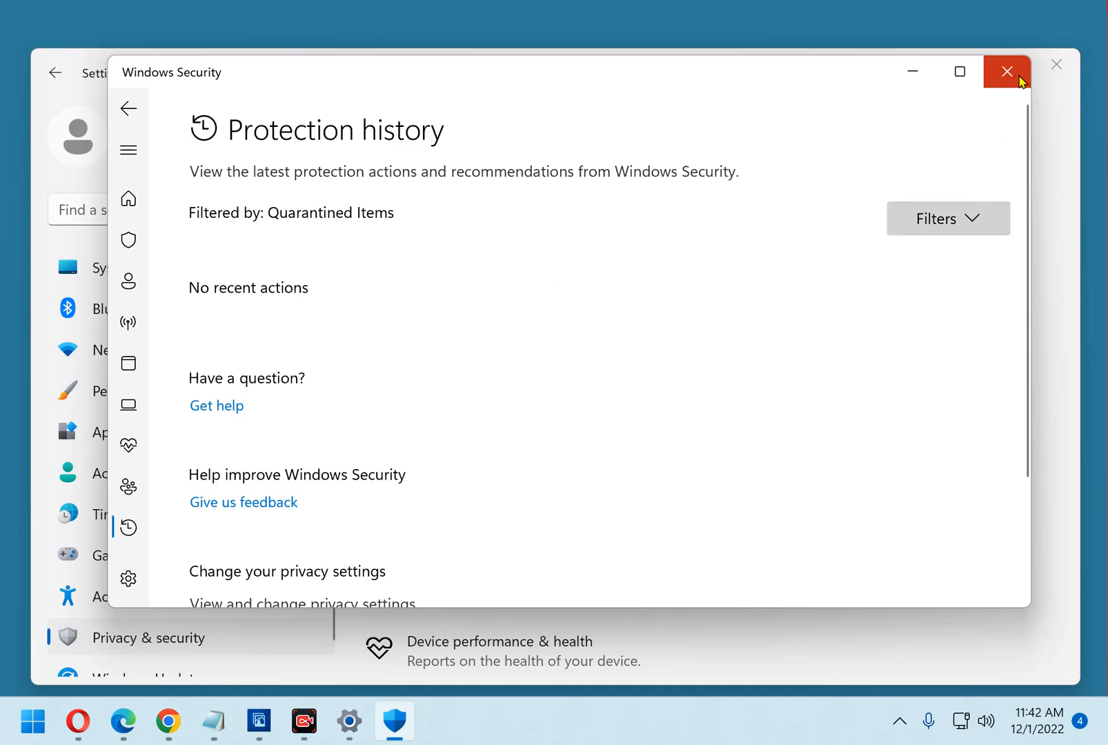
- Close Windows Security and then Settings, returning to the empty desktop
{"action": "left_click", "coordinate": [1006, 72]}
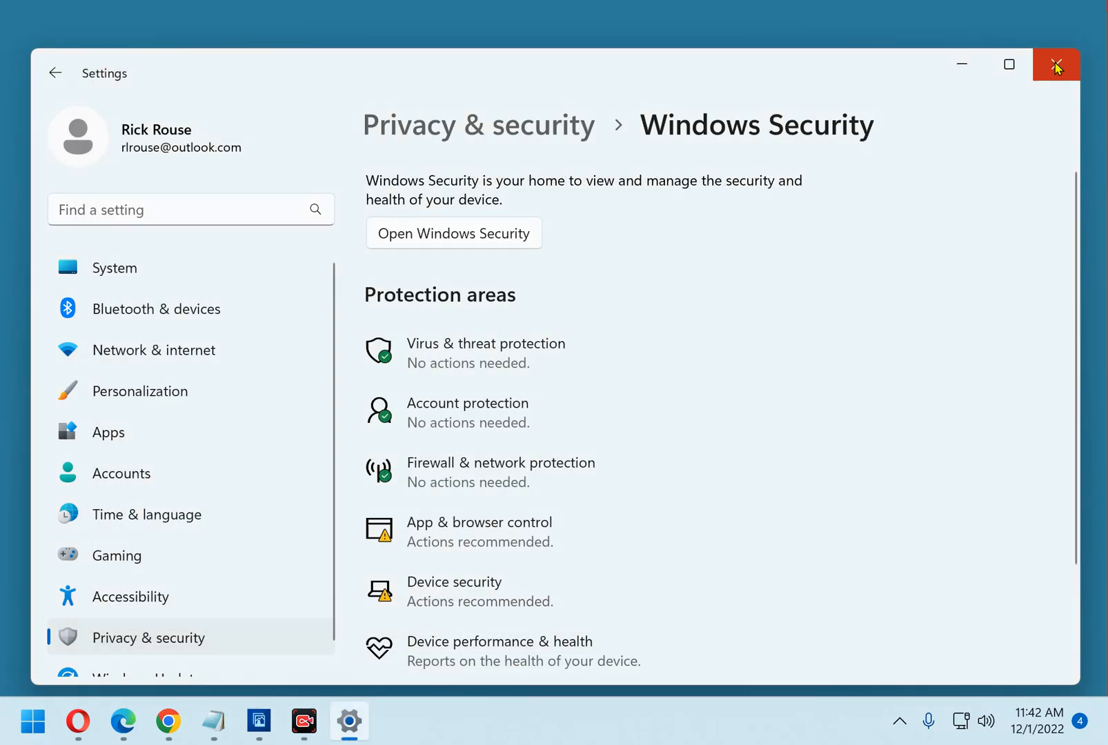
{"action": "left_click", "coordinate": [1057, 65]}
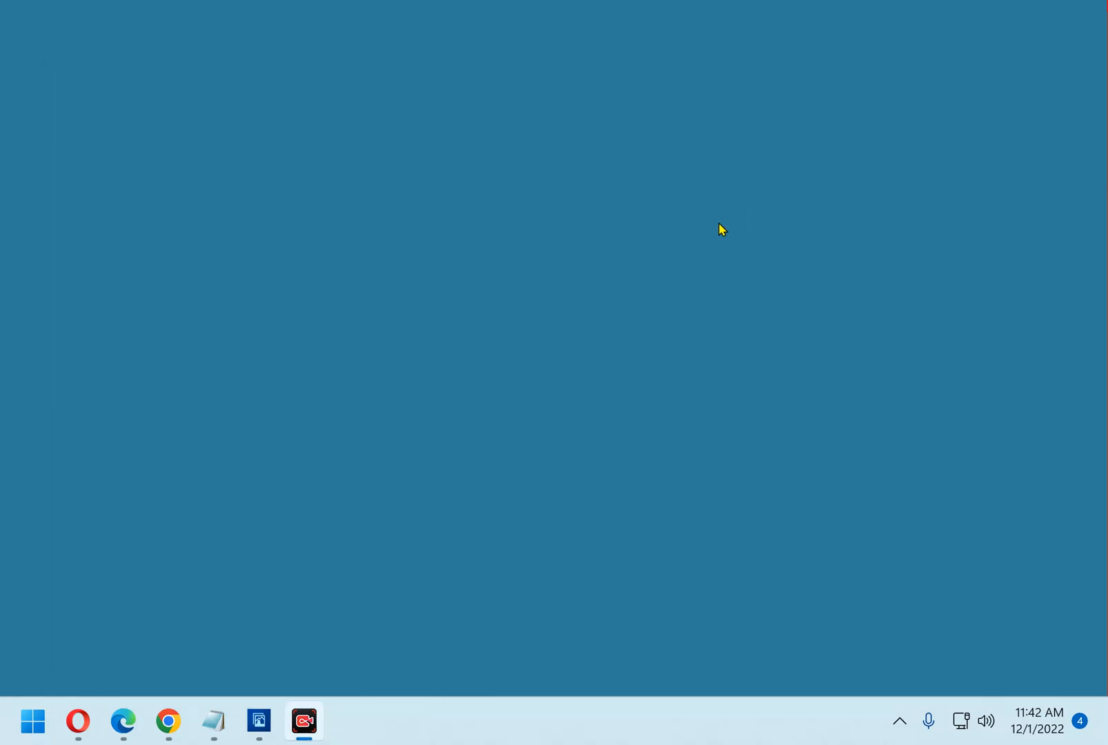